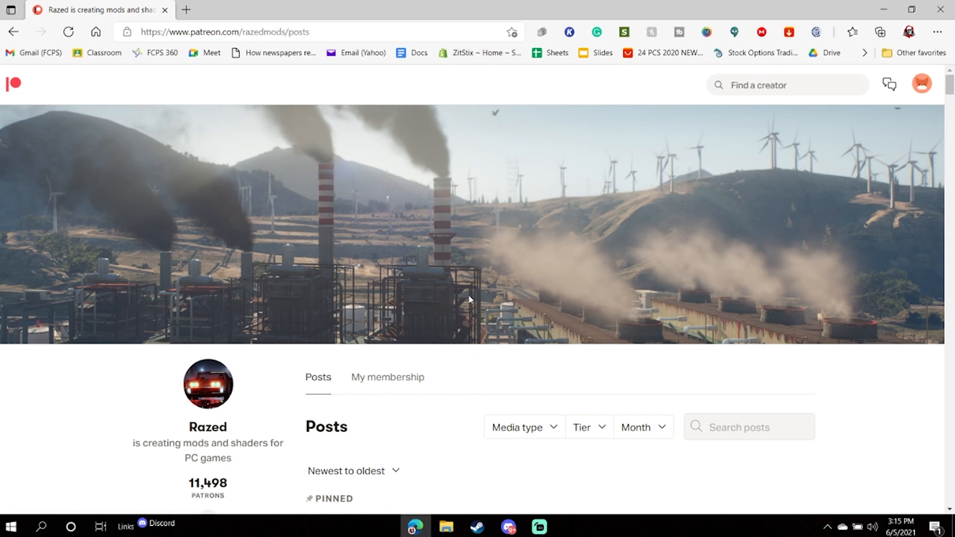
pyautogui.moveTo(435, 298)
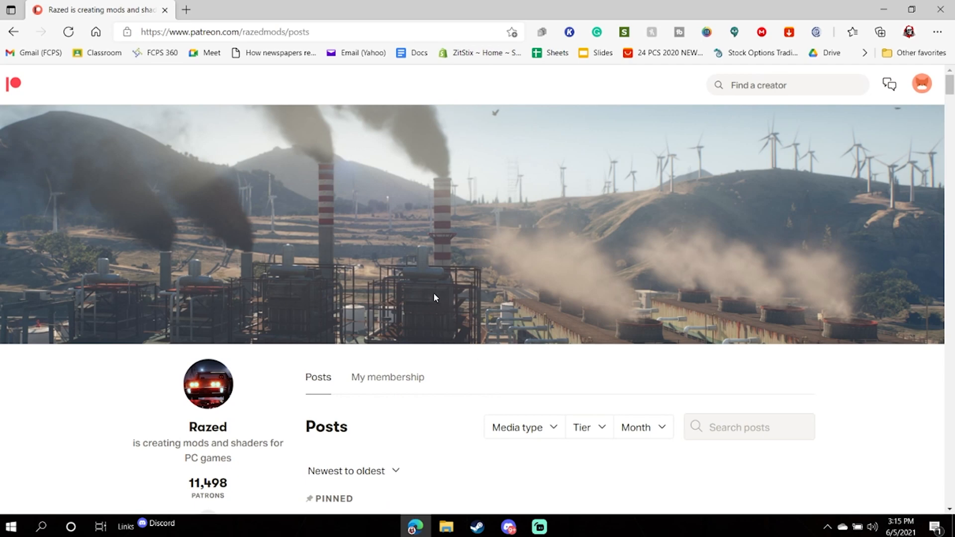
# Bring the NVE FiveM package zip window to the front.
pyautogui.scroll(-3)
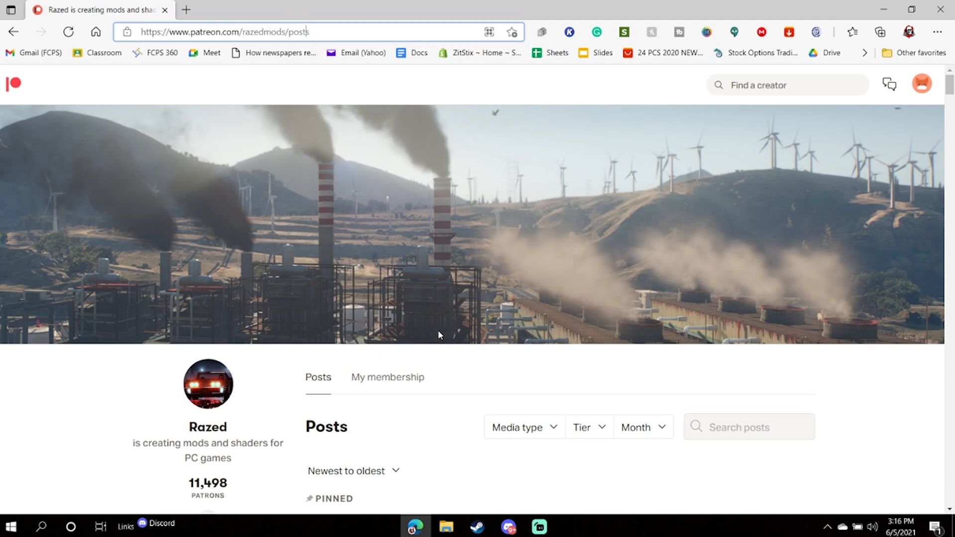
pyautogui.scroll(-3)
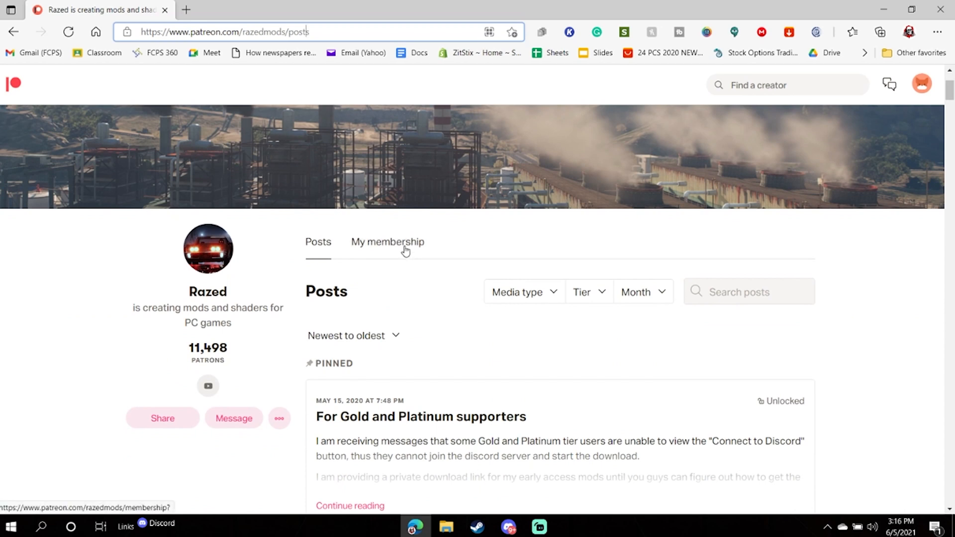
pyautogui.moveTo(389, 231)
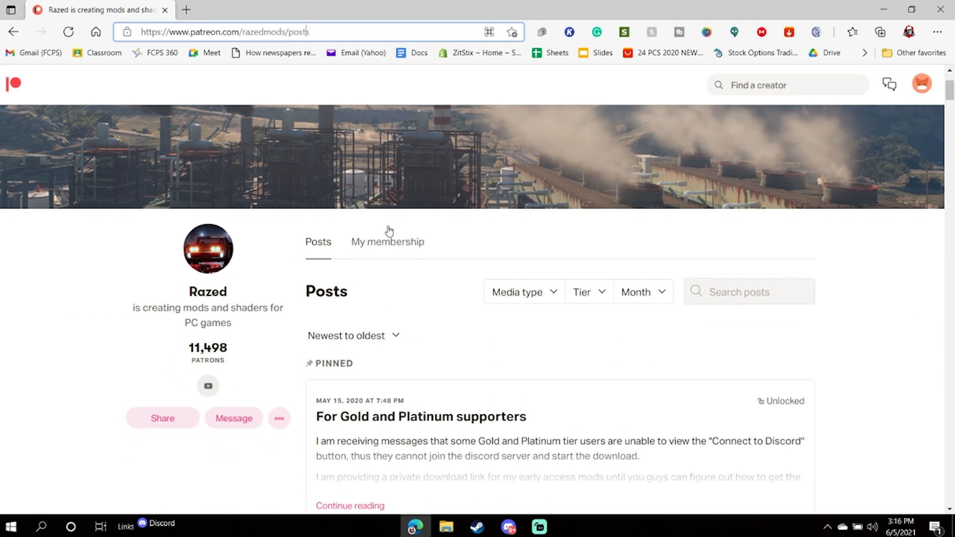
pyautogui.moveTo(457, 327)
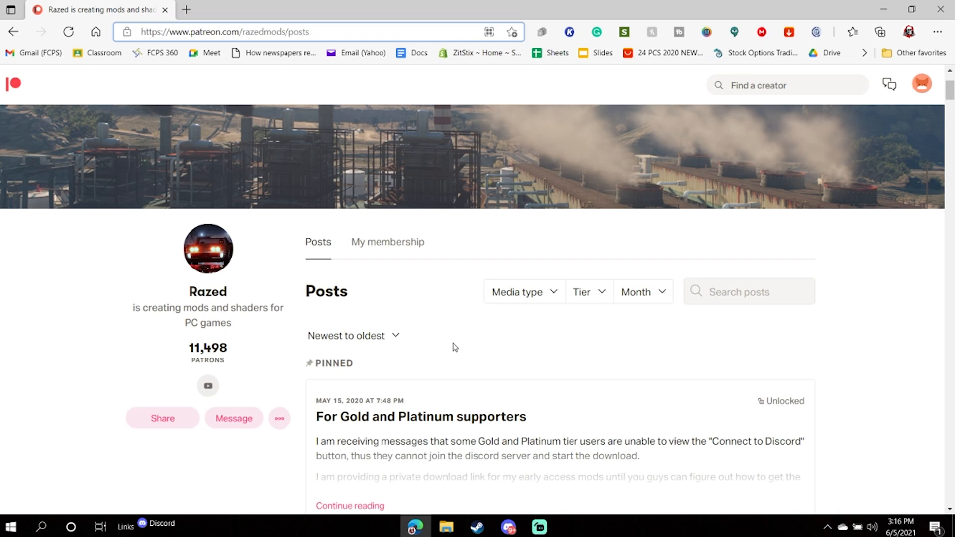
pyautogui.moveTo(445, 322)
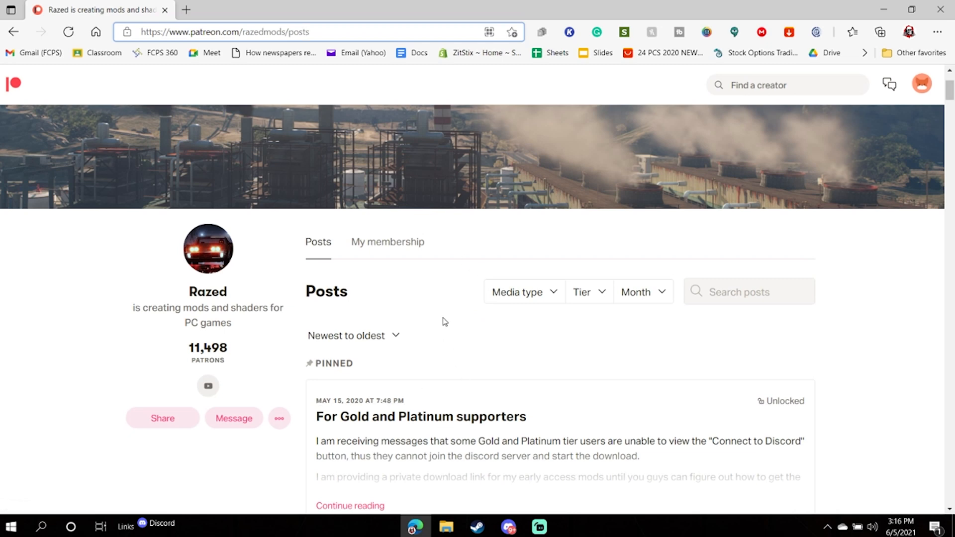
pyautogui.moveTo(421, 301)
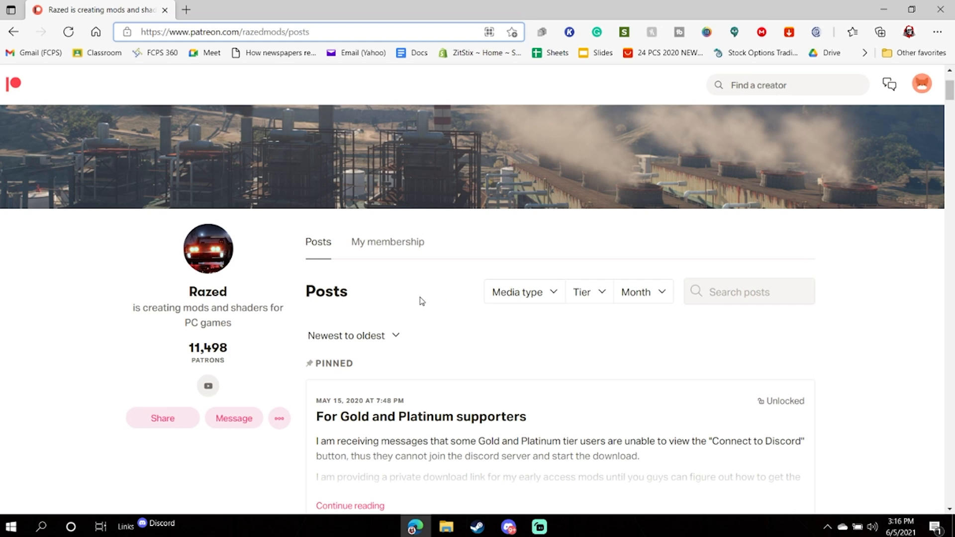
pyautogui.scroll(-3)
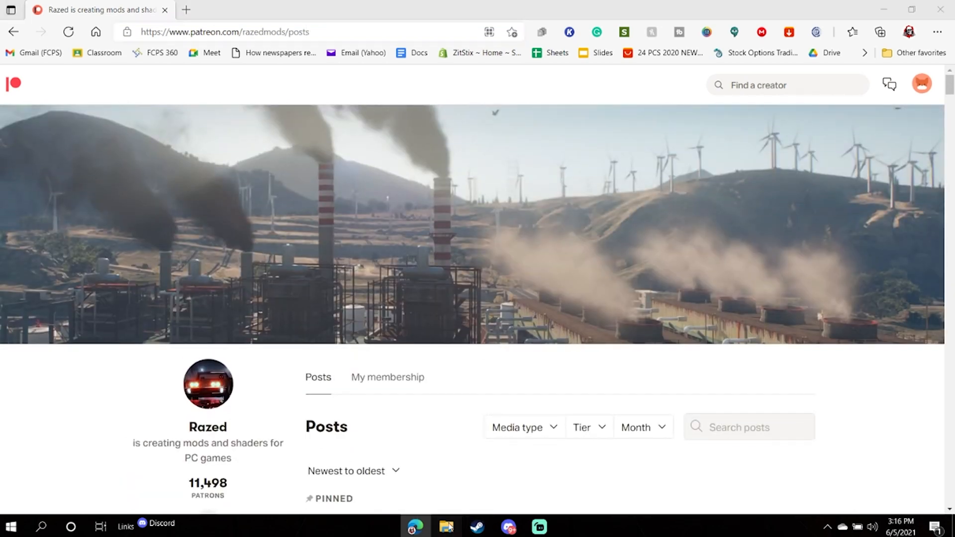
pyautogui.click(447, 527)
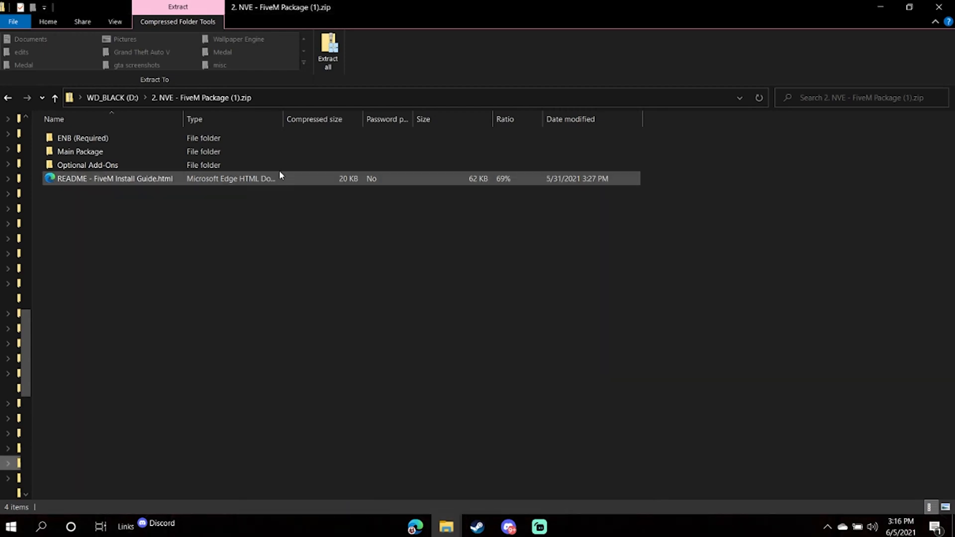
pyautogui.click(82, 138)
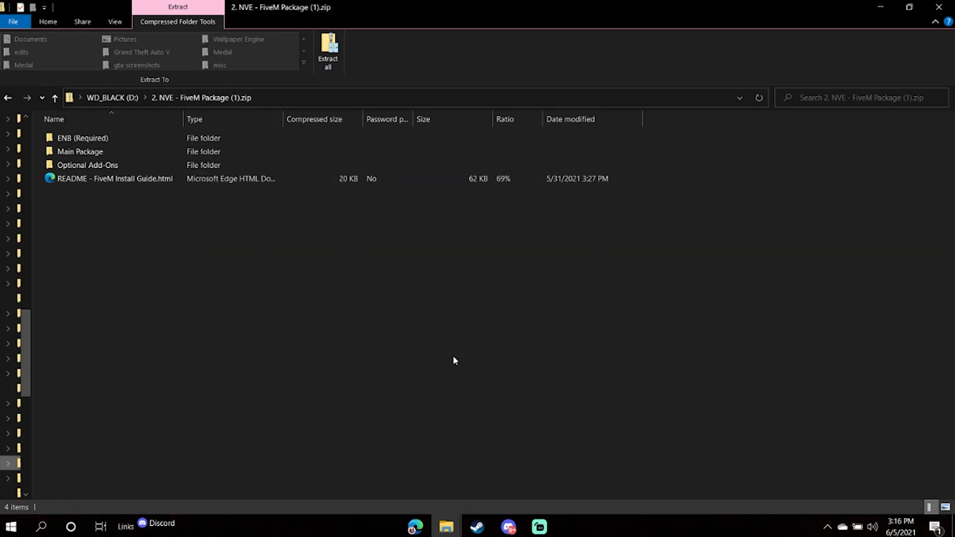
pyautogui.moveTo(429, 395)
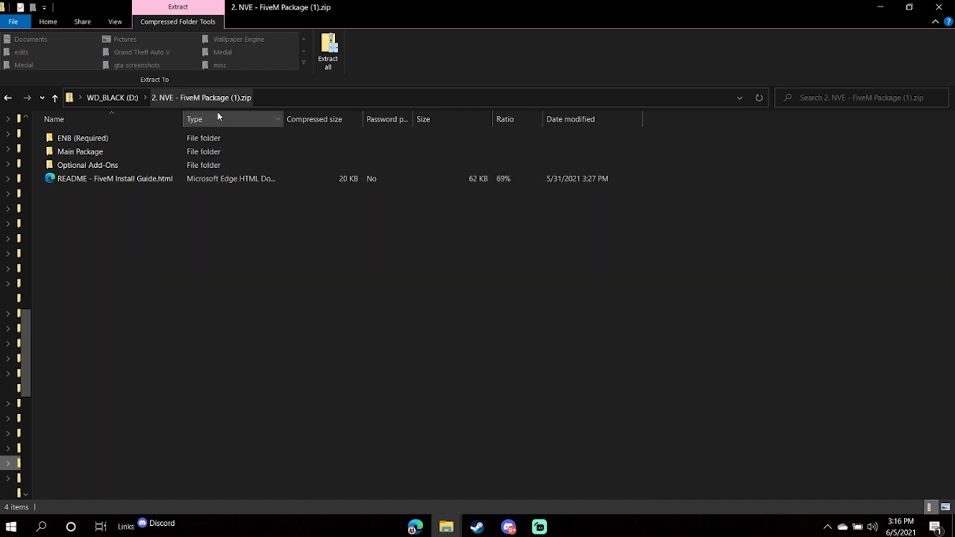
pyautogui.moveTo(243, 112)
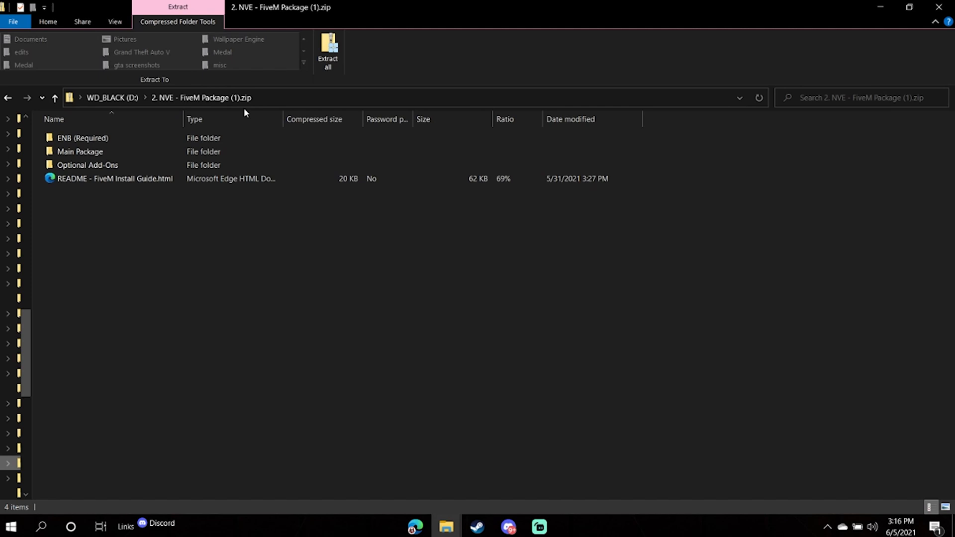
# Browse into Main Package, view its mods folder, and return to Main Package.
pyautogui.click(79, 151)
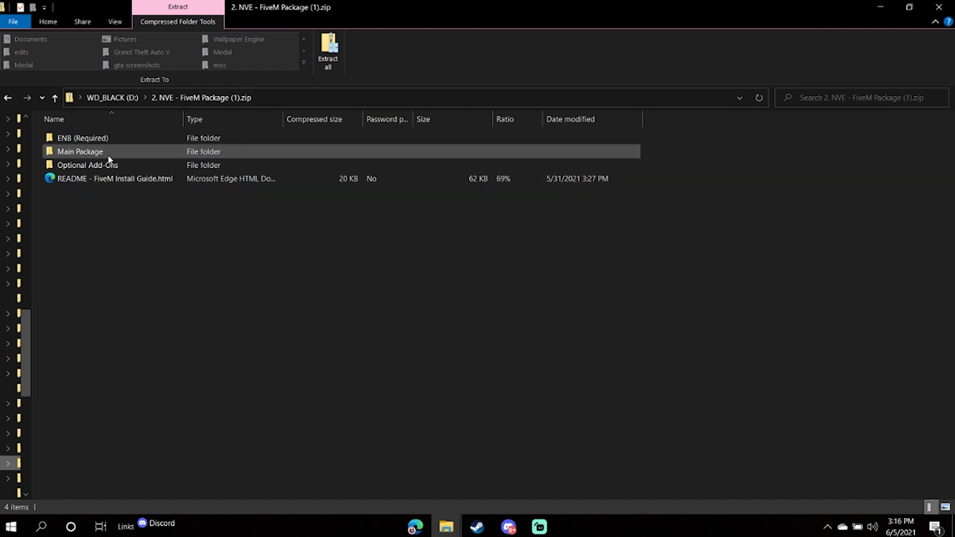
pyautogui.doubleClick(80, 151)
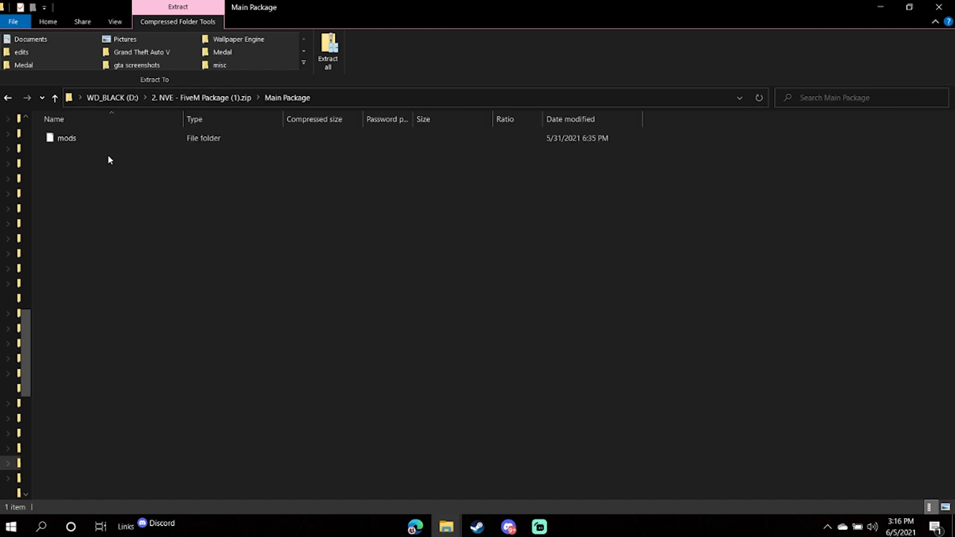
pyautogui.doubleClick(66, 138)
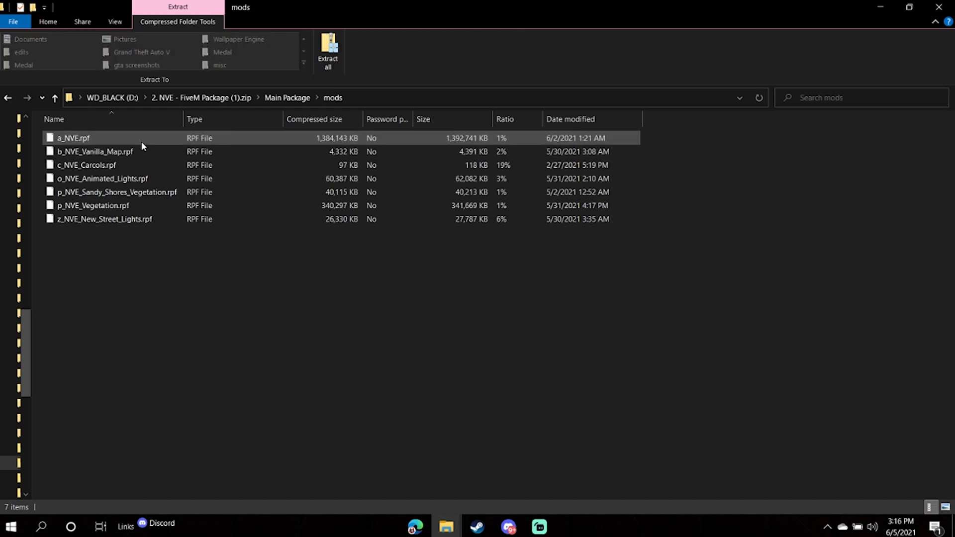
pyautogui.click(55, 97)
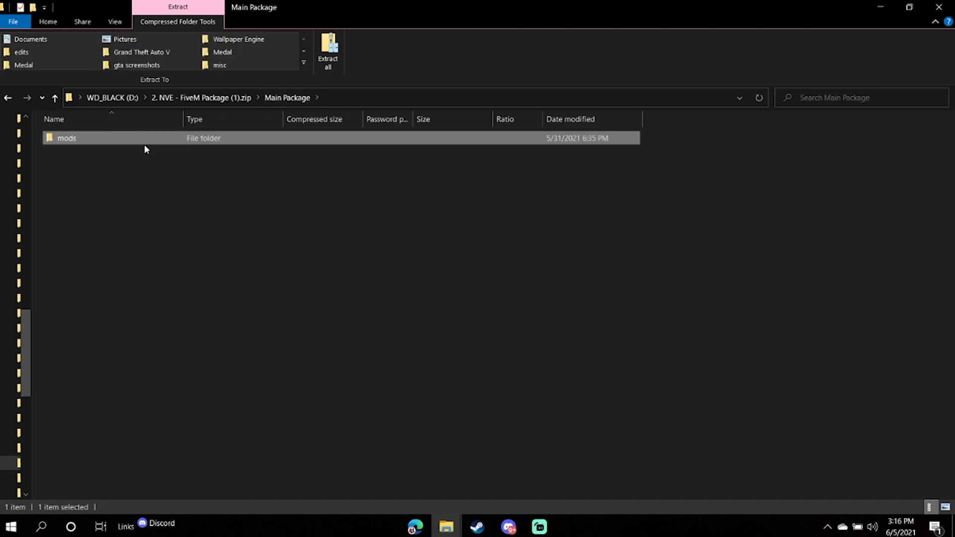
# Copy the mods folder from Main Package via its context menu.
pyautogui.rightClick(65, 138)
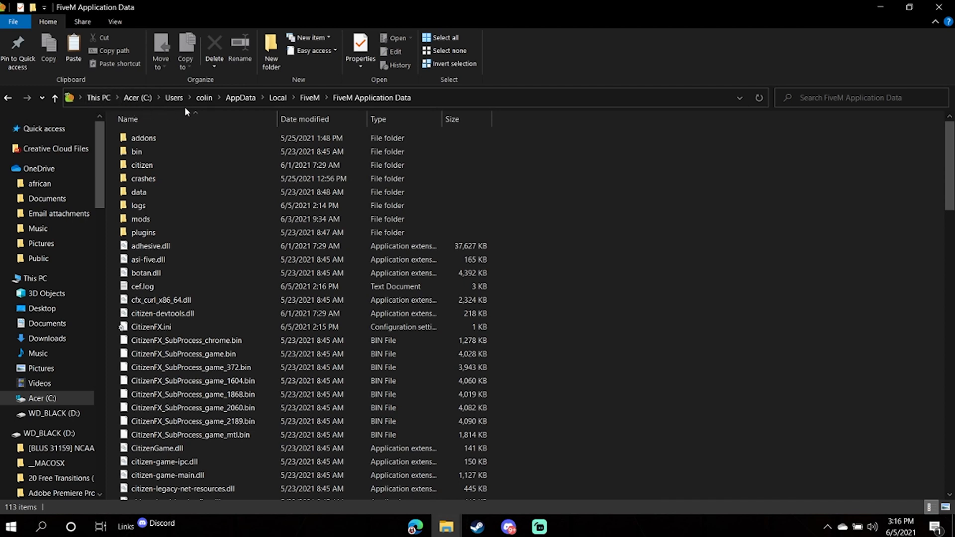
pyautogui.moveTo(204, 98)
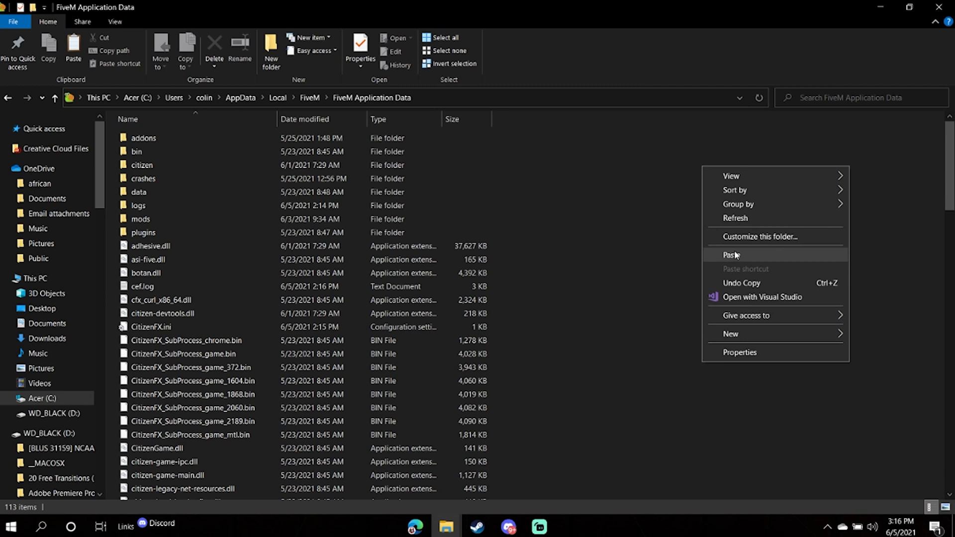
pyautogui.moveTo(654, 210)
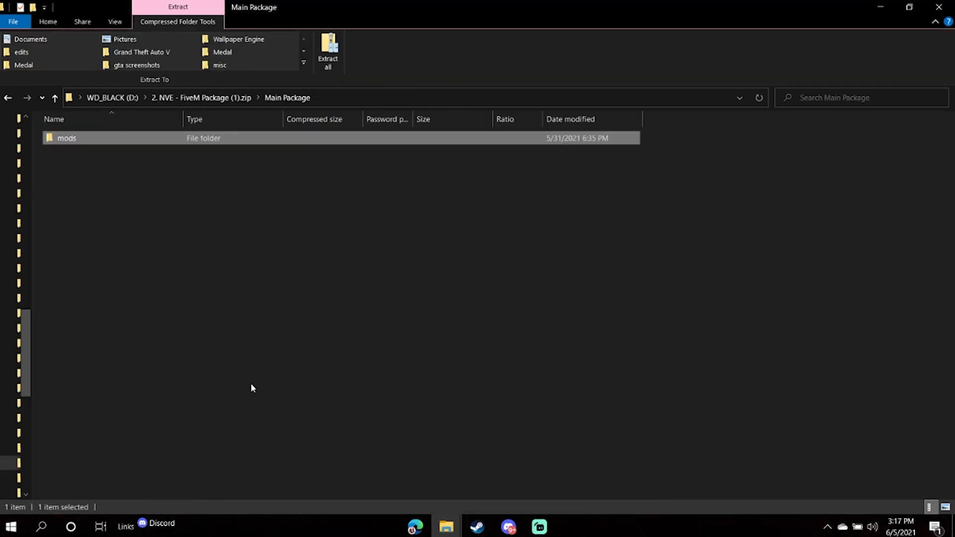
pyautogui.moveTo(201, 97)
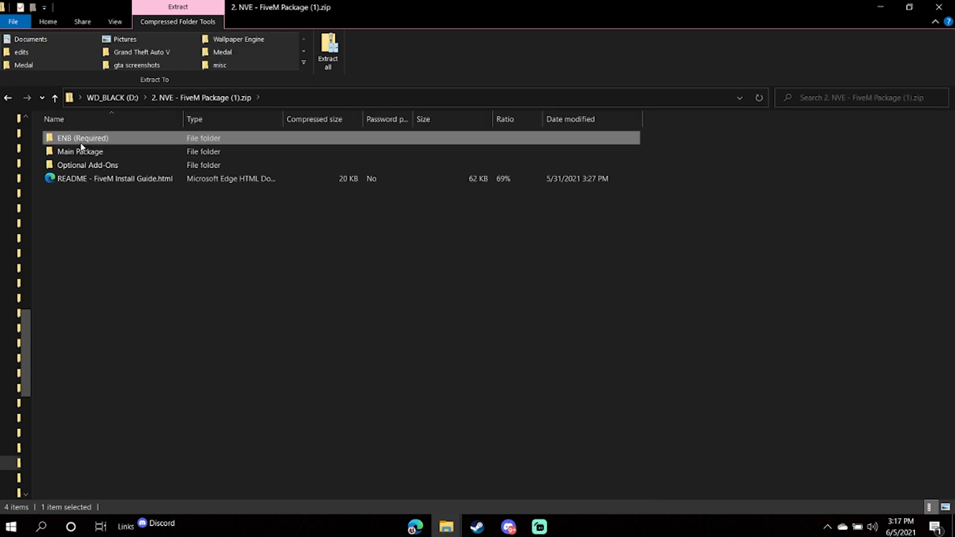
# Select all five files in ENB (Required) > (2) Medium Settings Preset [RECOMMENDED].
pyautogui.doubleClick(82, 138)
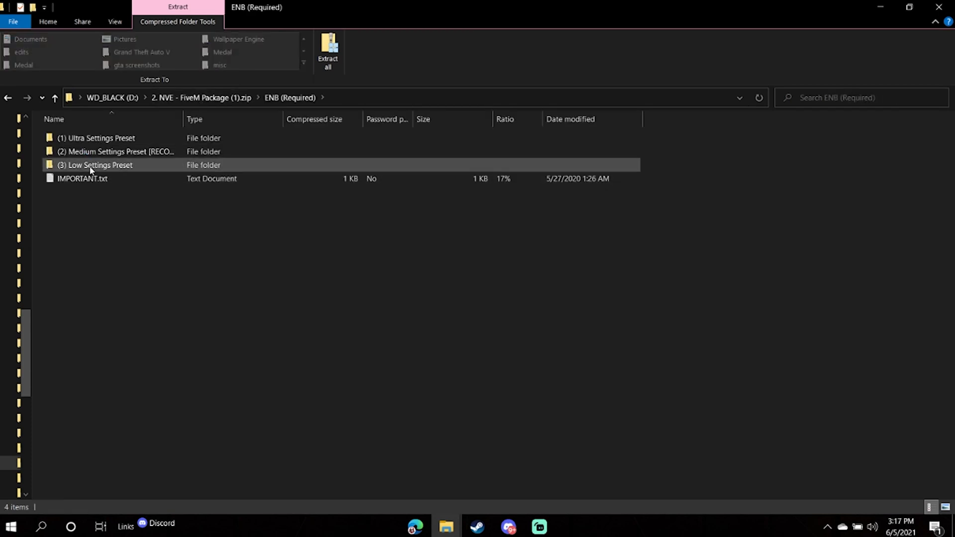
pyautogui.click(98, 138)
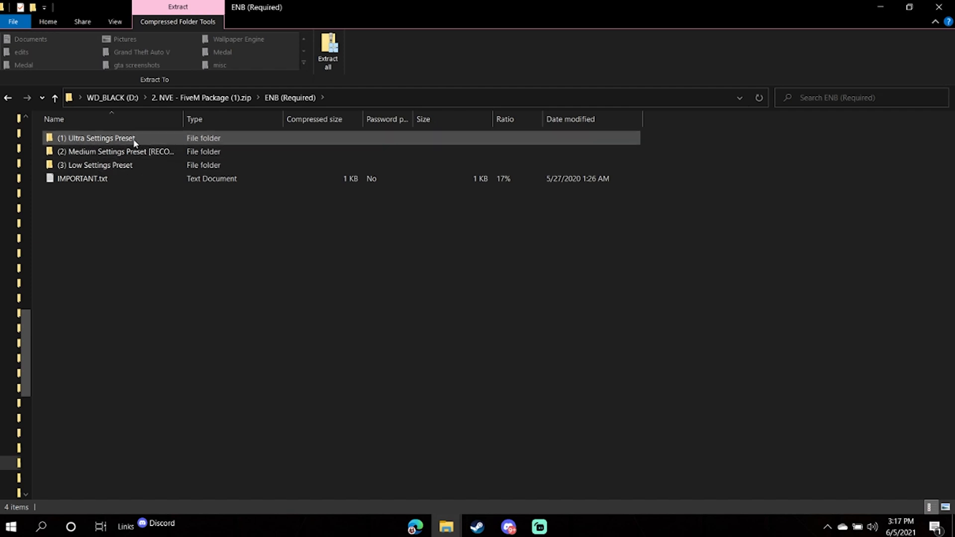
pyautogui.click(97, 165)
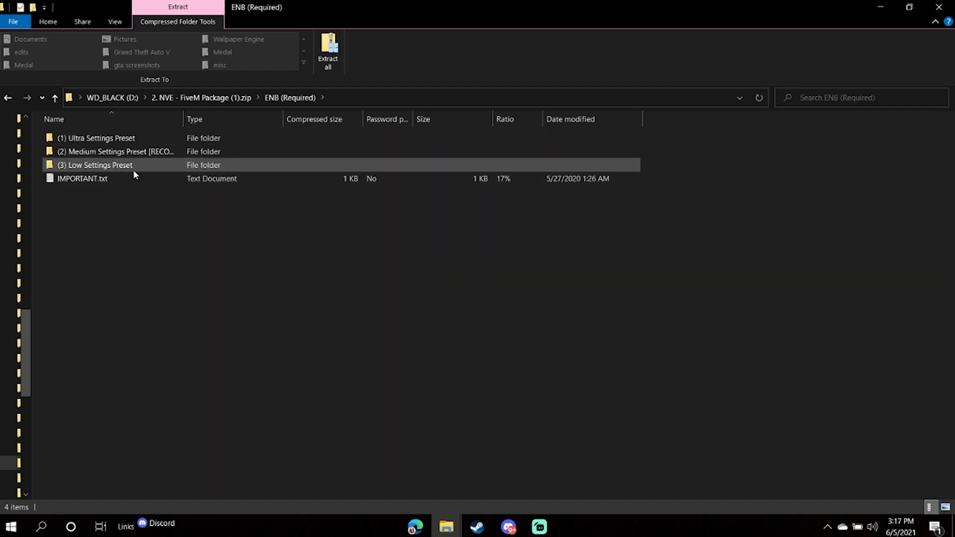
pyautogui.click(140, 190)
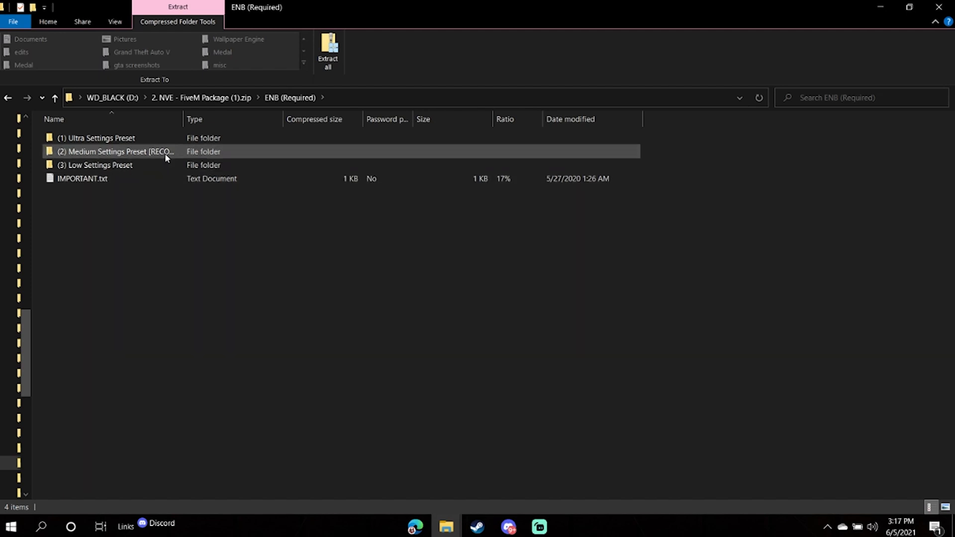
pyautogui.doubleClick(120, 151)
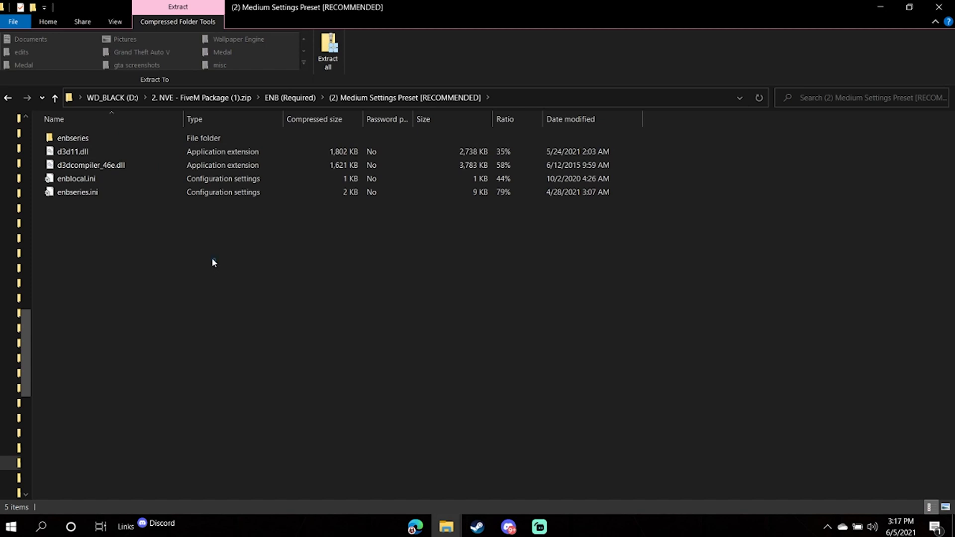
pyautogui.press('ctrl+a')
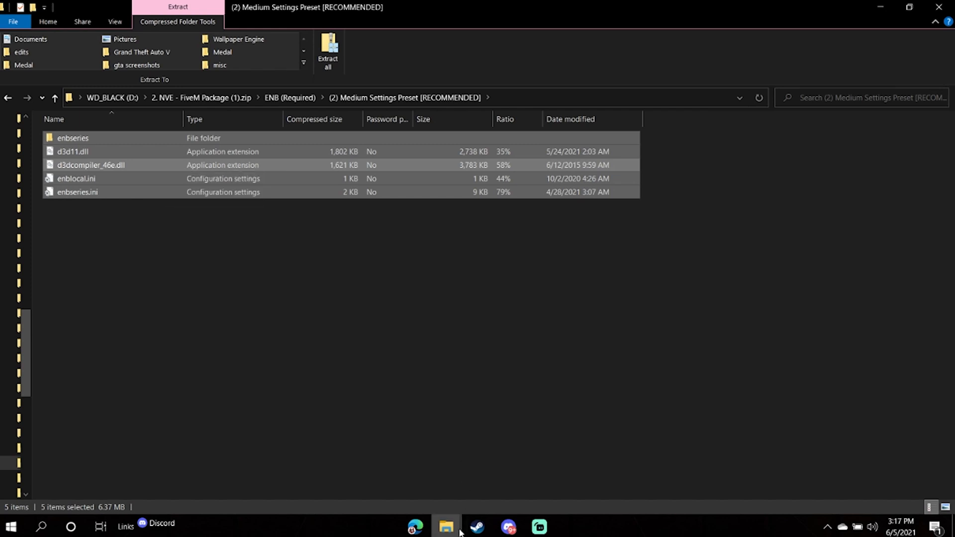
pyautogui.moveTo(446, 527)
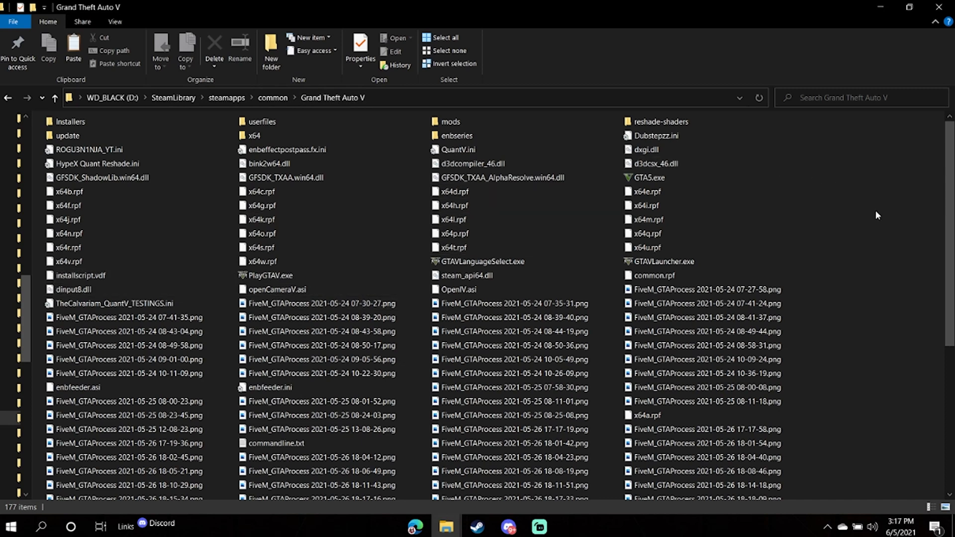
# Paste the ENB preset files into the Grand Theft Auto V folder and return to the zip.
pyautogui.rightClick(876, 215)
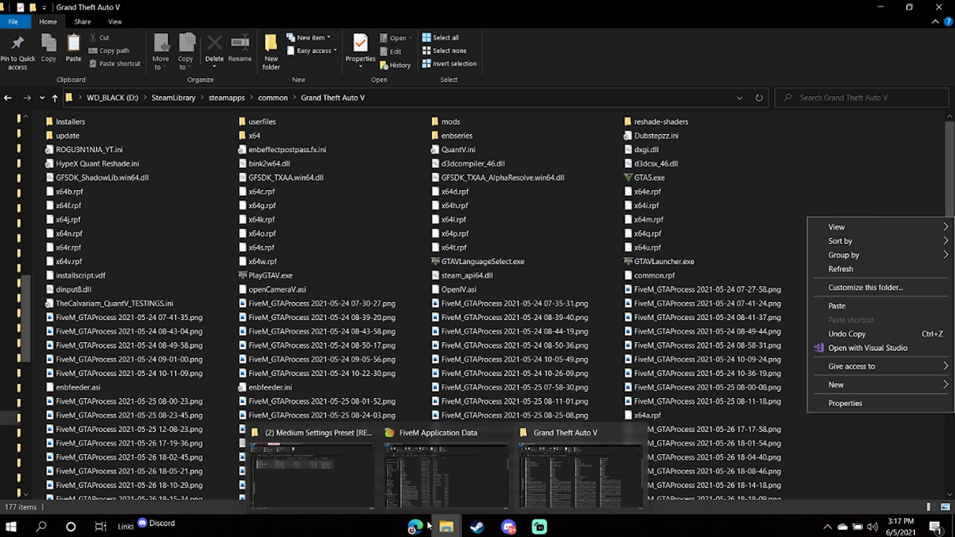
pyautogui.click(311, 475)
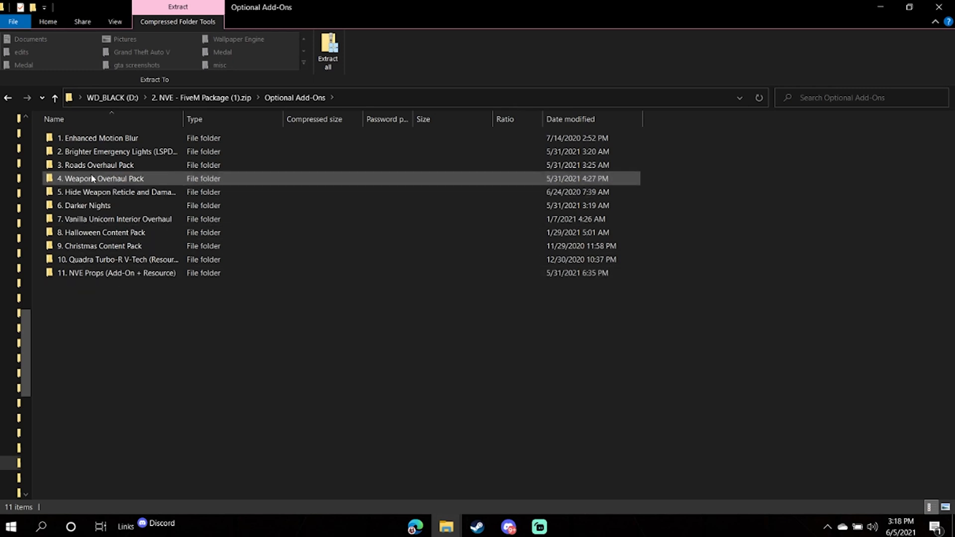
# Select the RPF file in Enhanced Motion Blur > (2) Medium Intensity [RECOMMENDED].
pyautogui.click(98, 138)
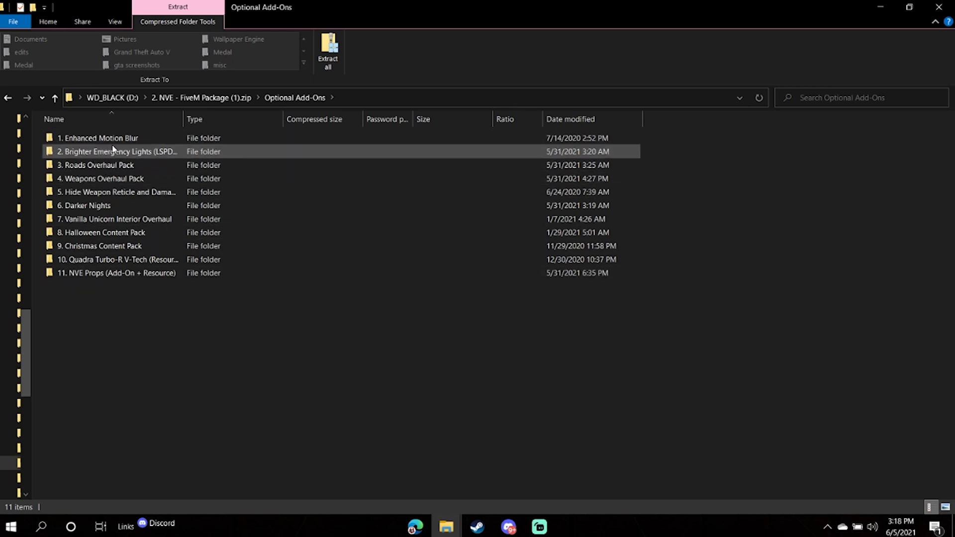
pyautogui.click(98, 138)
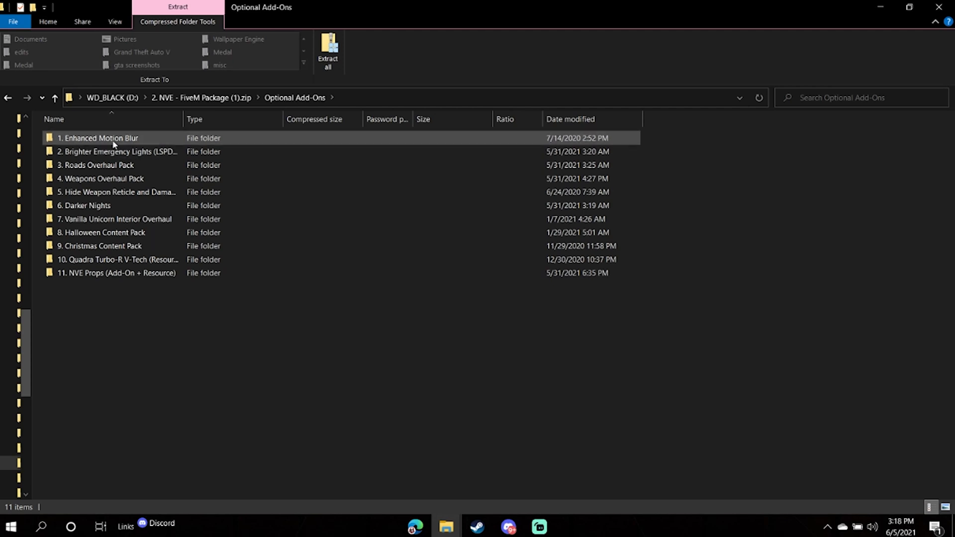
pyautogui.doubleClick(98, 138)
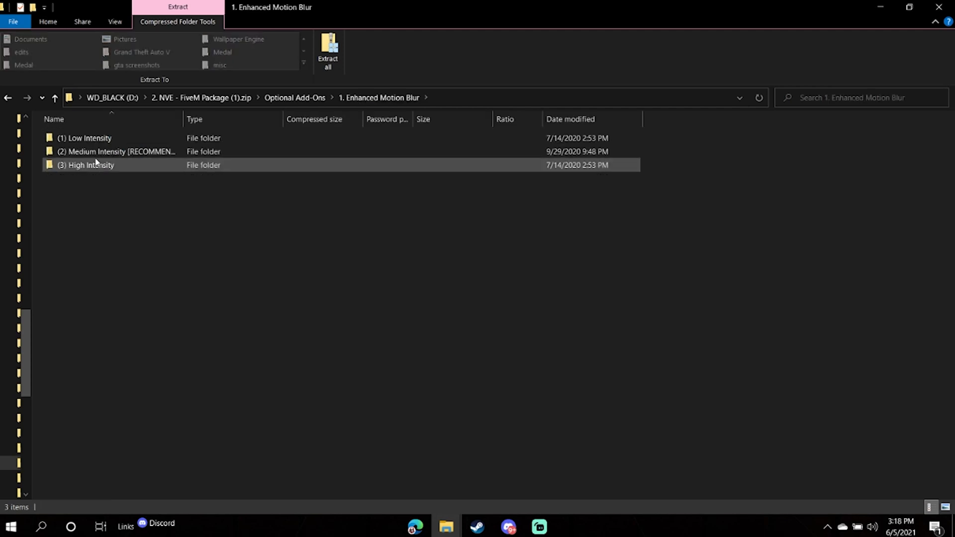
pyautogui.click(116, 152)
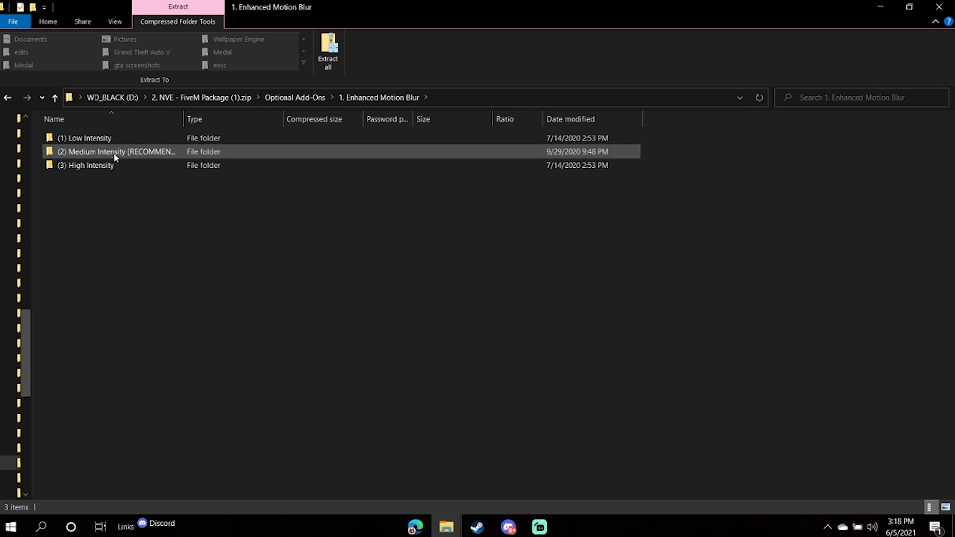
pyautogui.doubleClick(116, 151)
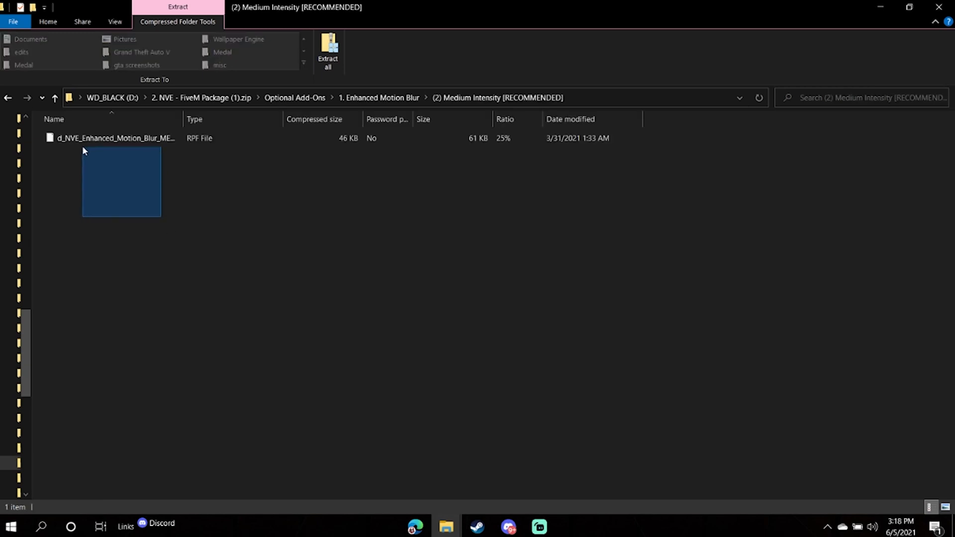
pyautogui.click(114, 138)
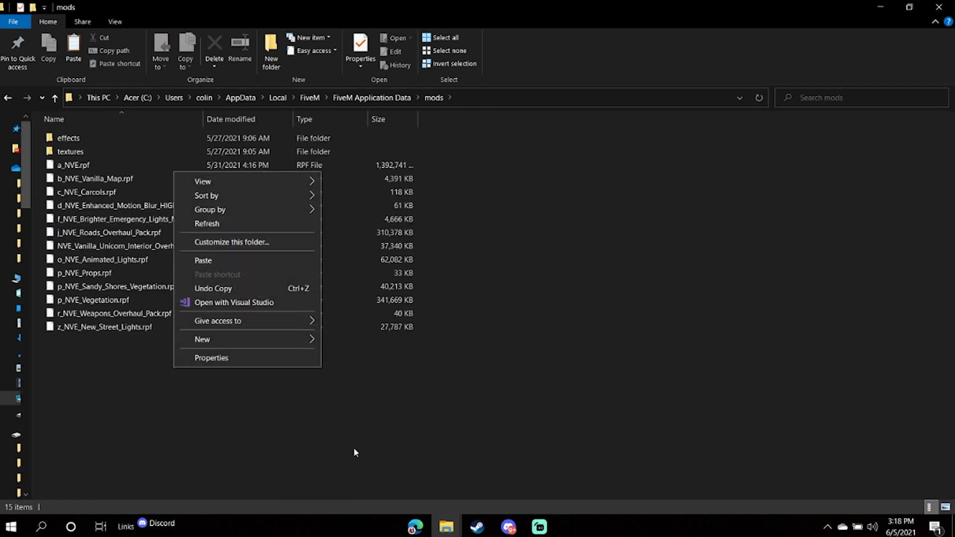
# Dismiss the mods folder menu and bring the Patreon page back to the front.
pyautogui.click(405, 476)
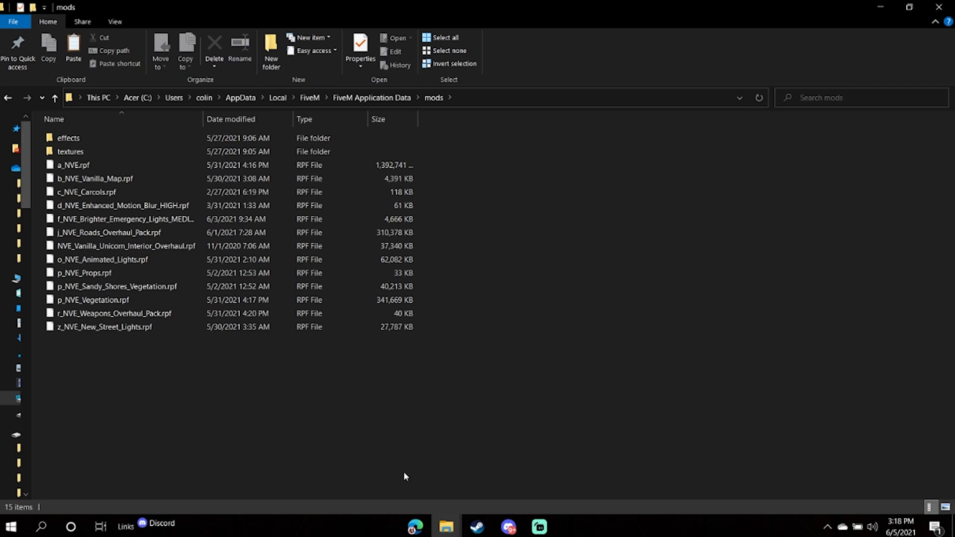
pyautogui.click(415, 526)
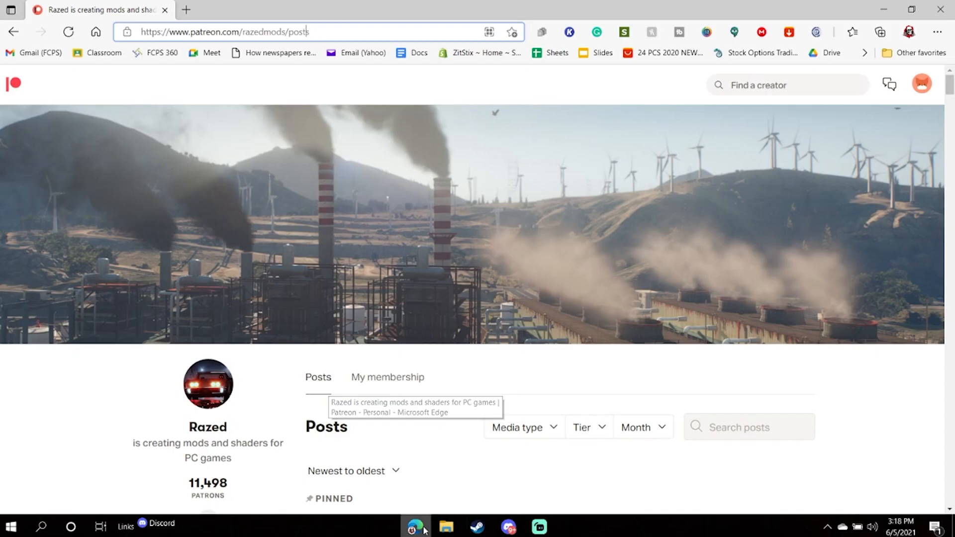